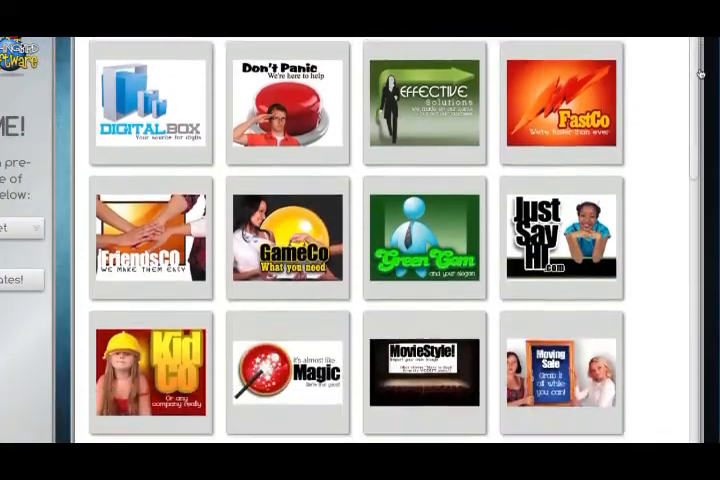
# Load the Spheres.db clip-art collection and add a blue striped sphere to the FriendsCo logo
pyautogui.scroll(-3)
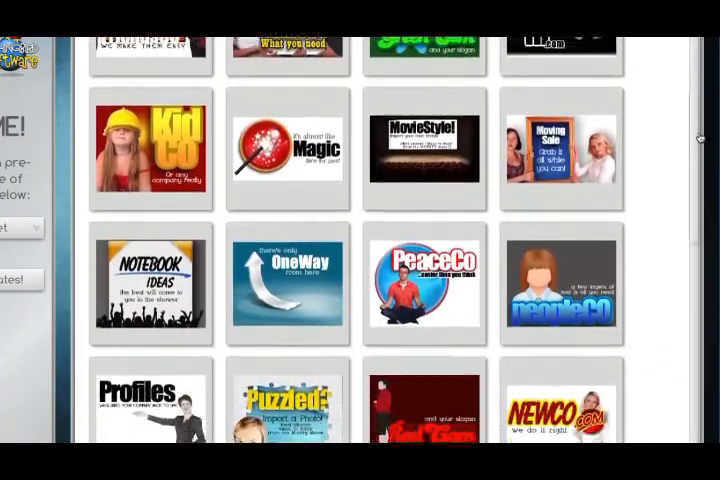
pyautogui.scroll(-3)
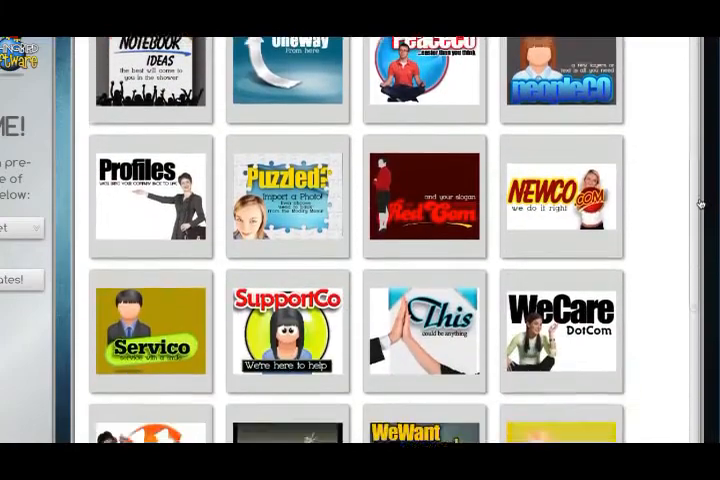
pyautogui.scroll(-3)
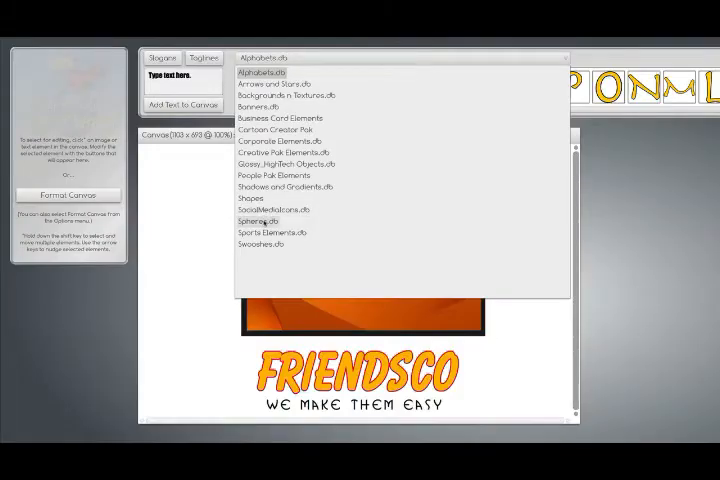
pyautogui.click(256, 221)
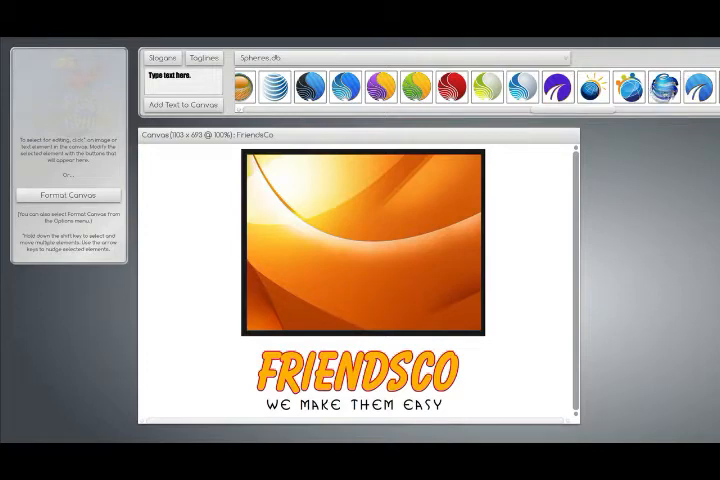
pyautogui.click(677, 88)
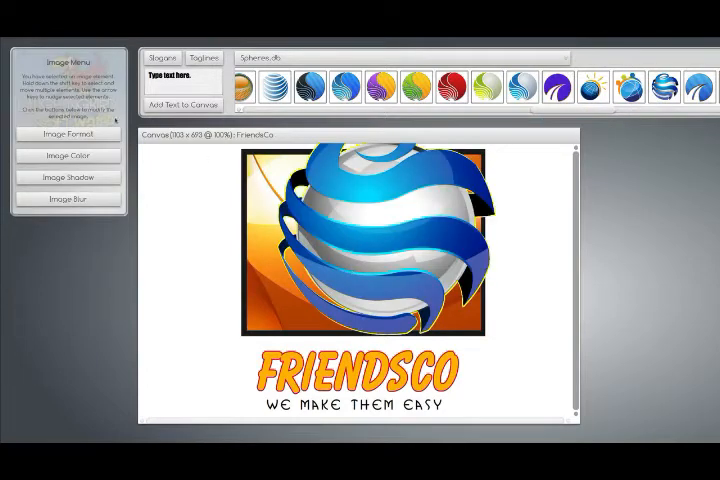
pyautogui.click(67, 133)
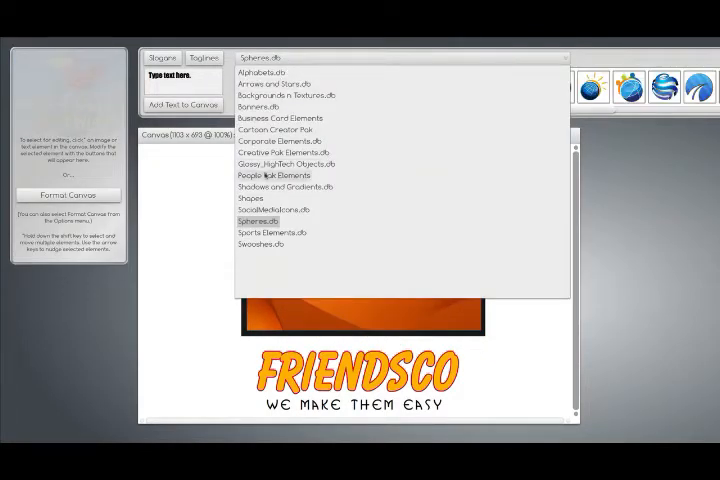
# Load People Pak Elements and try the seated woman holding a book in the orange frame
pyautogui.click(271, 175)
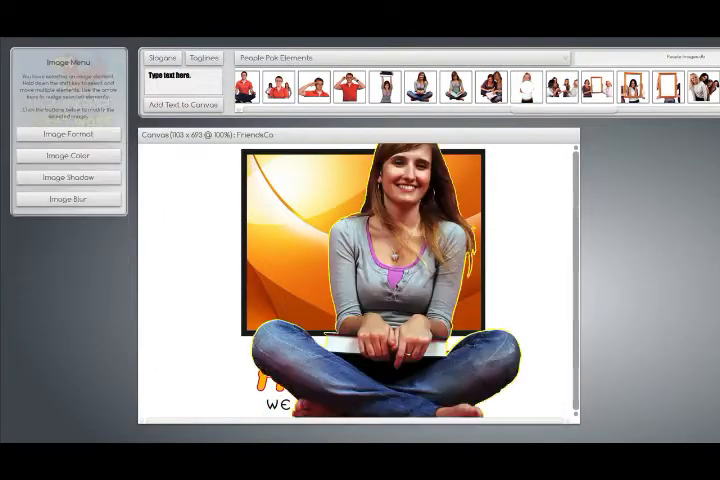
pyautogui.click(67, 133)
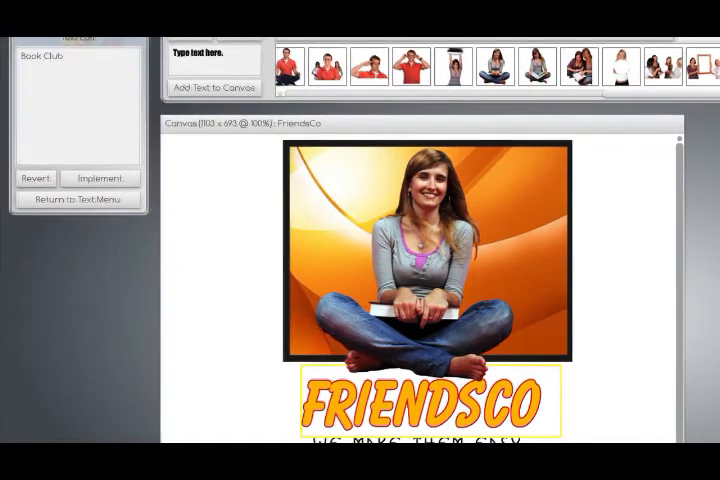
pyautogui.click(100, 178)
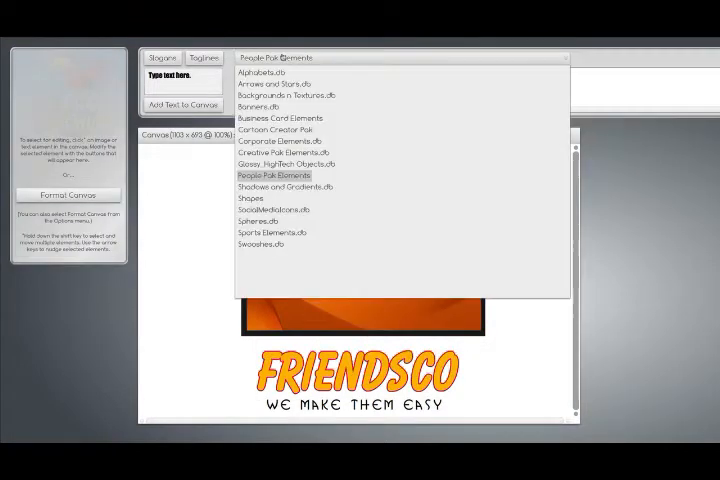
# Collapse the clip-art library dropdown so the canvas design is visible
pyautogui.click(272, 176)
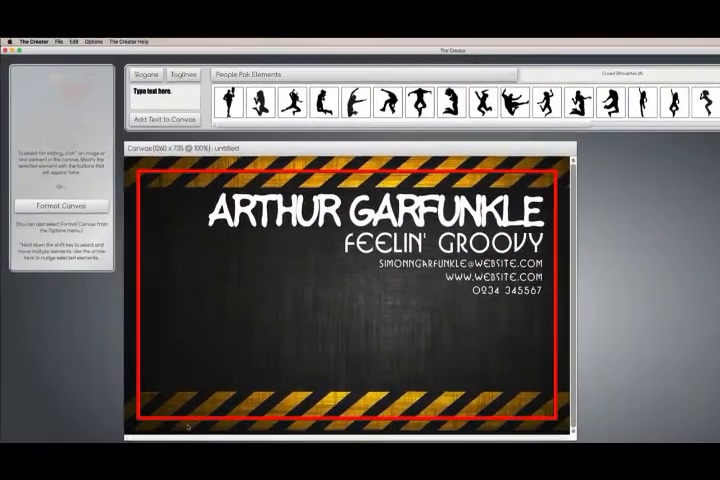
# Open the ARTHUR GARFUNKLE name line in the Text Edit panel
pyautogui.click(62, 204)
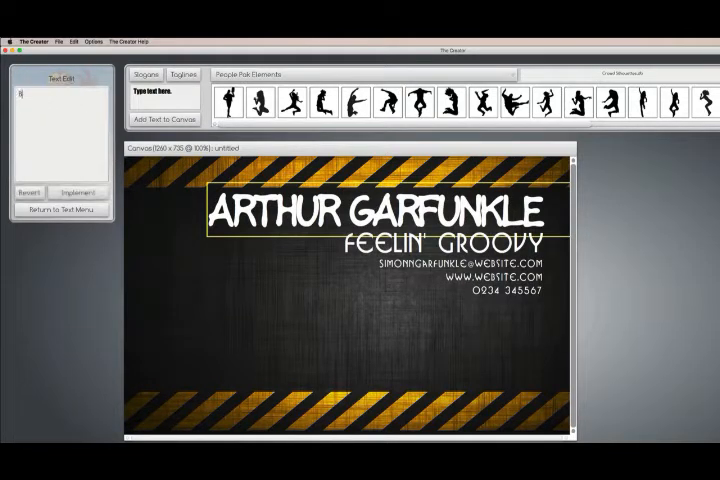
# Rename the card to Brad Pitt with comic formatting and change the phone to 555-1212
pyautogui.write('Brad Pitt')
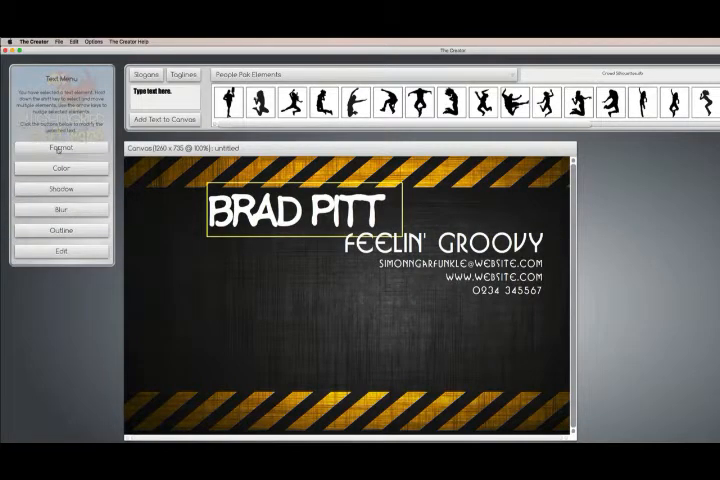
pyautogui.click(62, 147)
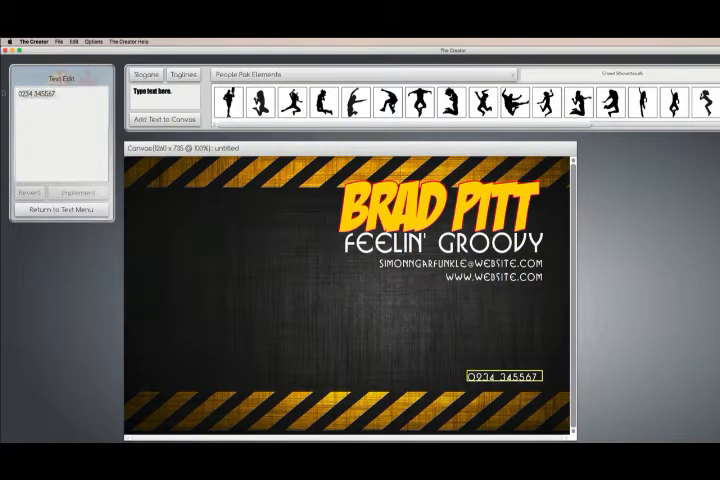
pyautogui.write('555-1212')
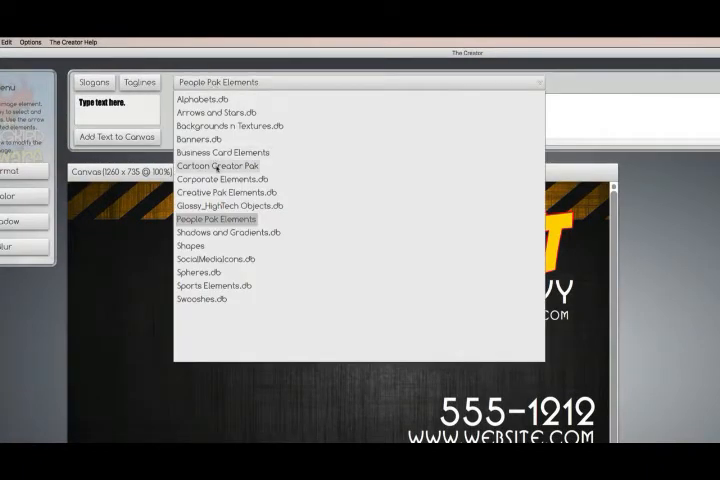
# Load the Cartoon Creator Pak collection and open one of its clip-art folders
pyautogui.click(214, 165)
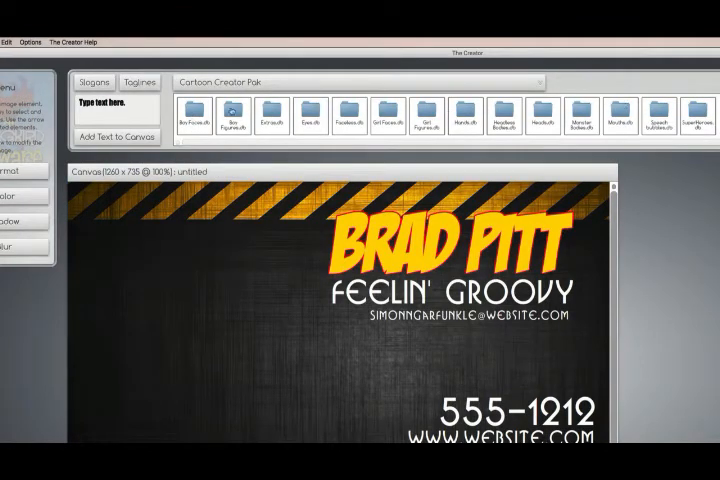
pyautogui.click(238, 116)
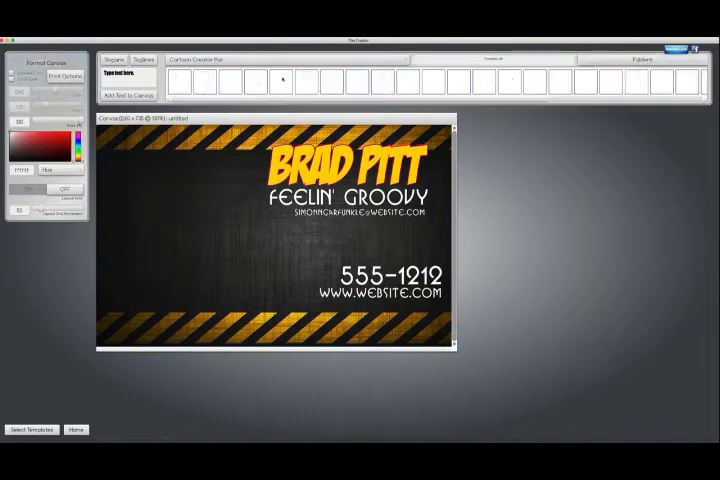
# Open the cartoon heads folder and browse it for the grinning orange character
pyautogui.click(207, 67)
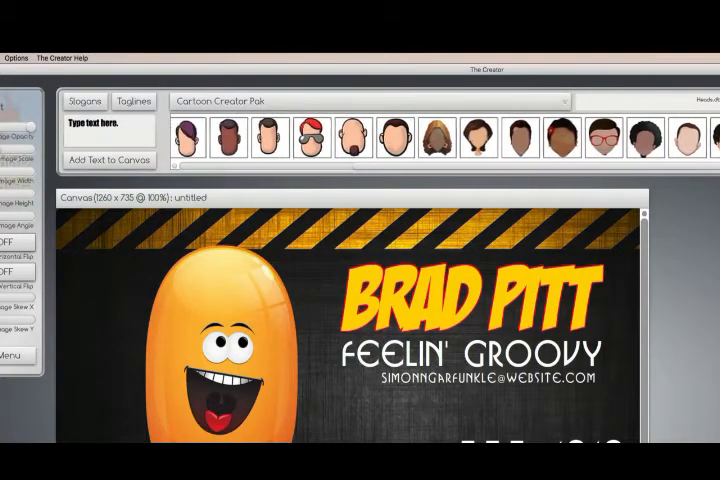
pyautogui.hscroll(3)
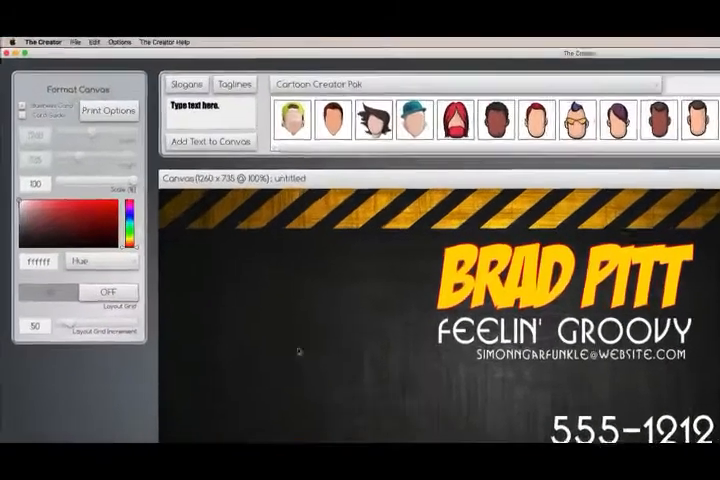
# Swap the cartoon for a round black-and-white portrait with signature on the card's left
pyautogui.click(72, 40)
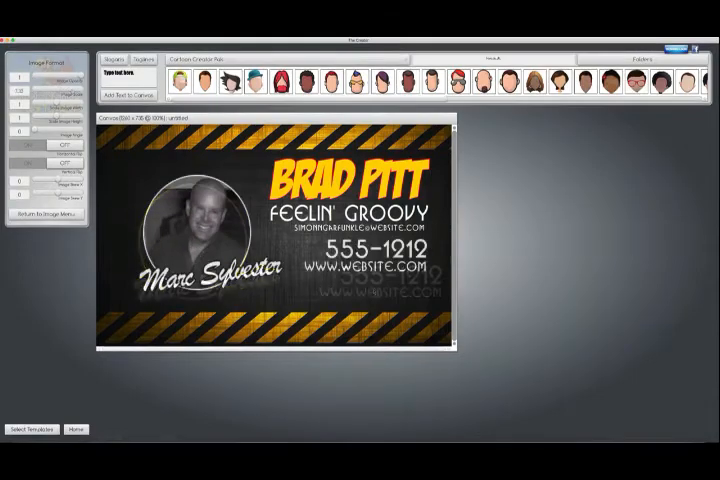
# Export the Brad Pitt card as a JPEG via Print Options
pyautogui.click(105, 41)
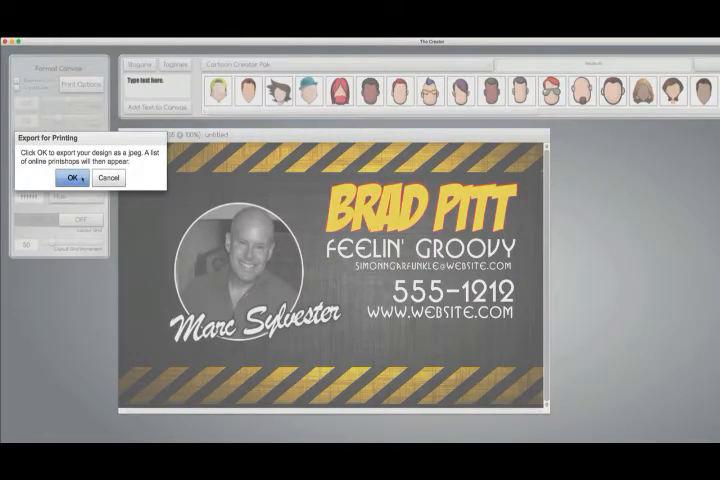
pyautogui.click(70, 178)
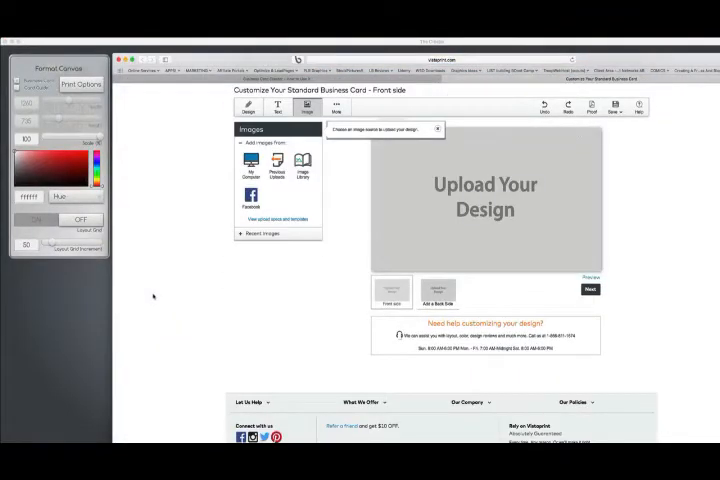
pyautogui.moveTo(231, 297)
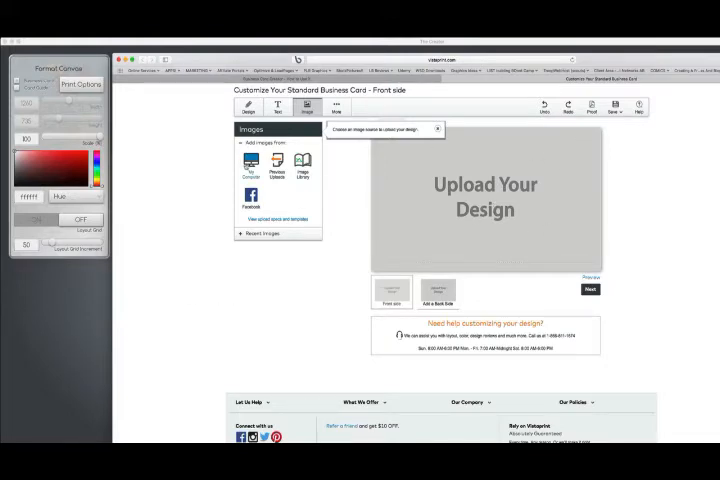
# Upload the exported card to Vistaprint, approve the design, and review quantities with 100 selected
pyautogui.click(251, 170)
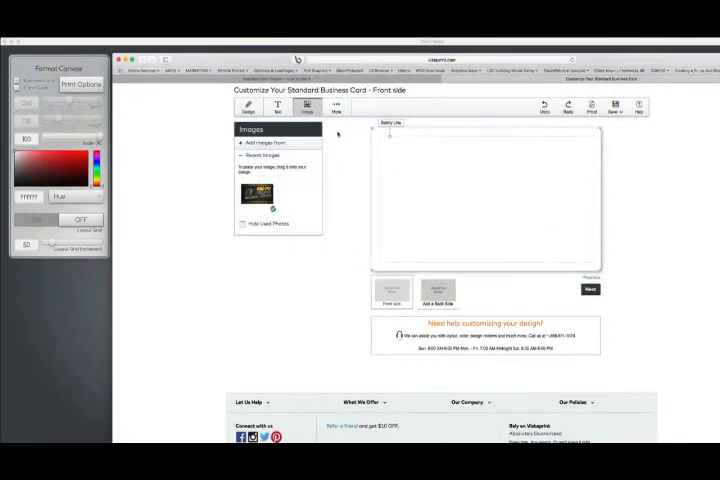
pyautogui.click(258, 194)
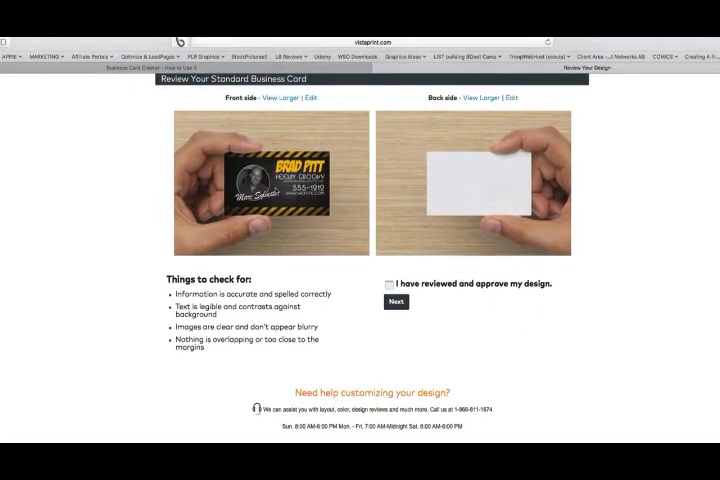
pyautogui.click(395, 302)
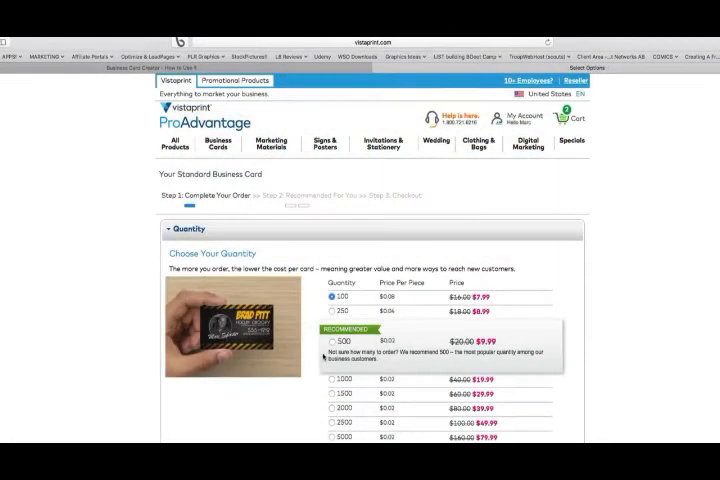
pyautogui.scroll(-3)
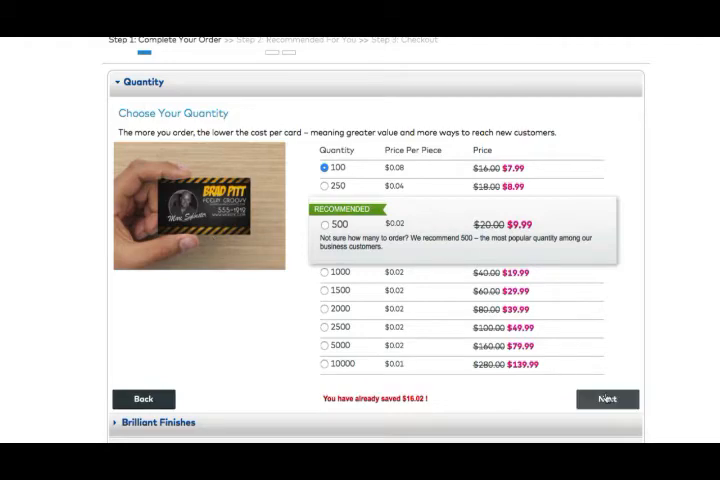
# Accept 100 cards and browse the 'Create a Consistent Look' matching product suggestions
pyautogui.click(608, 399)
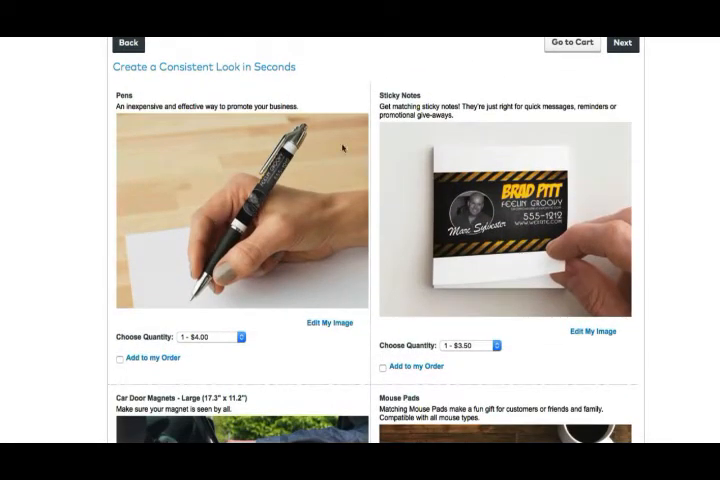
pyautogui.scroll(-3)
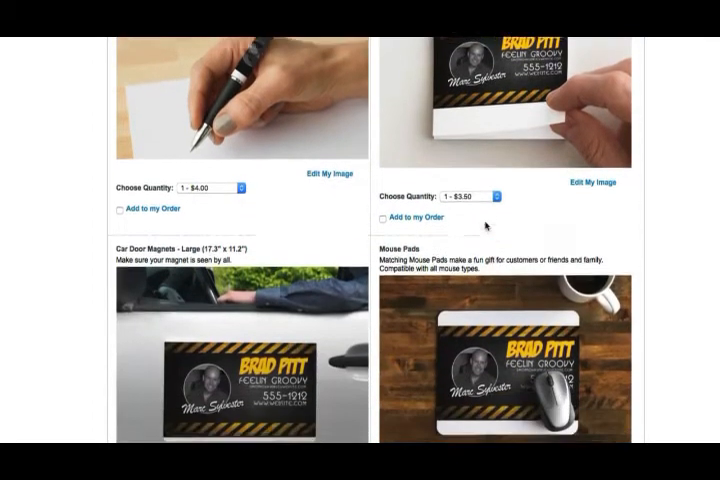
pyautogui.scroll(-3)
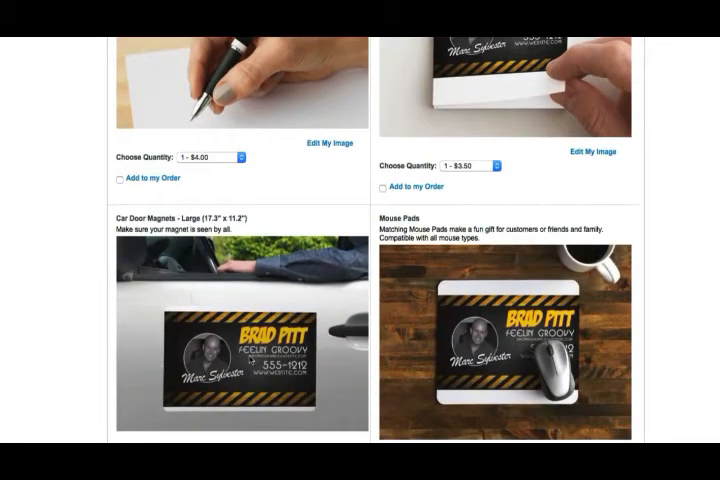
pyautogui.moveTo(531, 355)
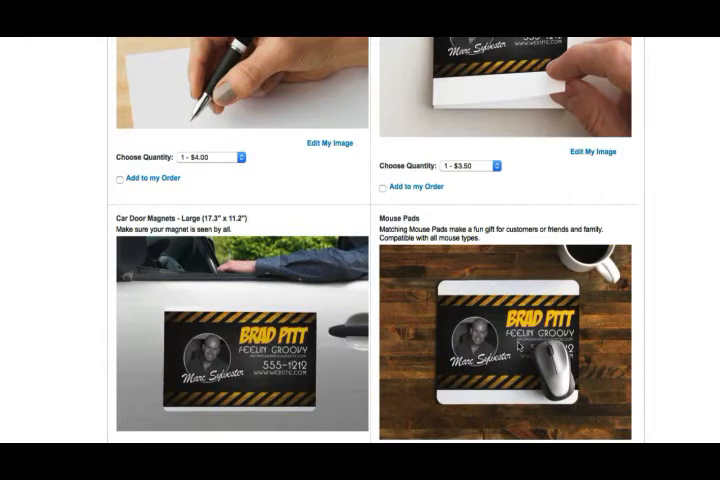
pyautogui.scroll(-3)
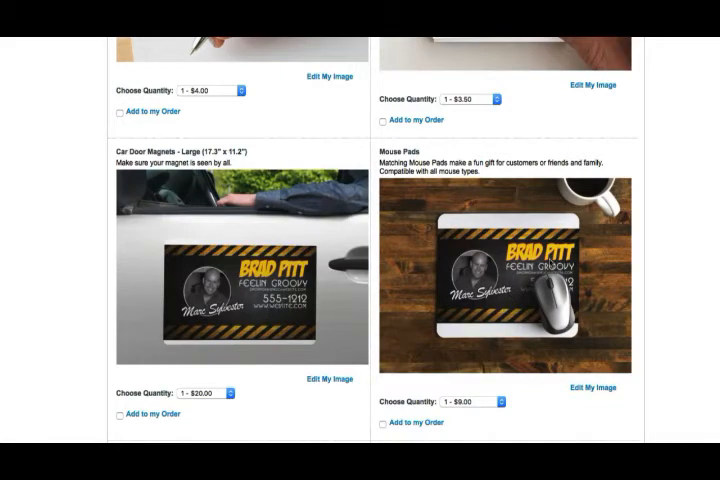
pyautogui.scroll(-3)
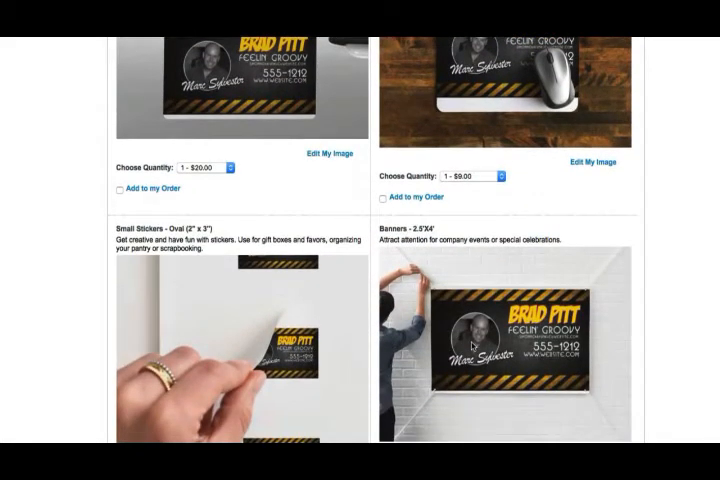
pyautogui.scroll(-3)
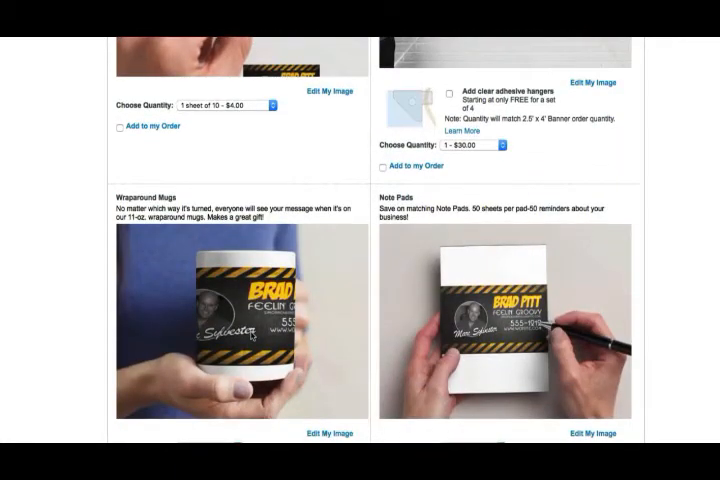
pyautogui.scroll(-3)
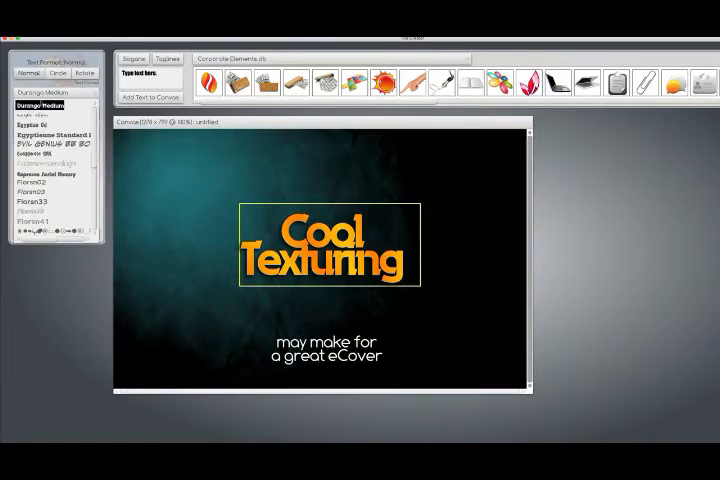
pyautogui.scroll(-3)
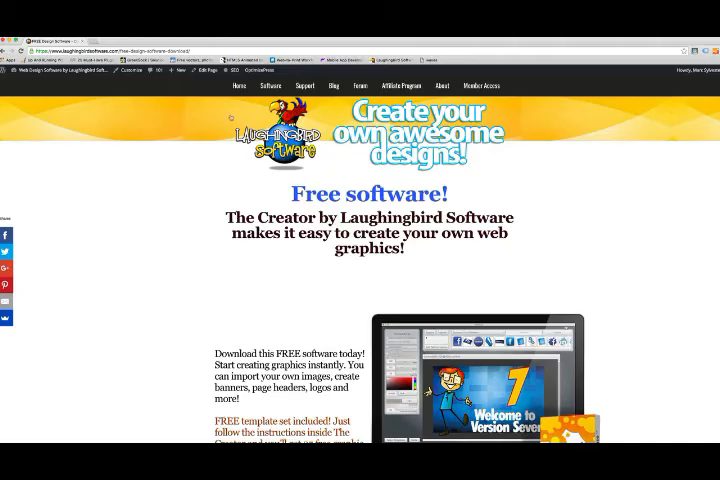
# Search Google for 'glossy background' and view the image results
pyautogui.write('glossy background')
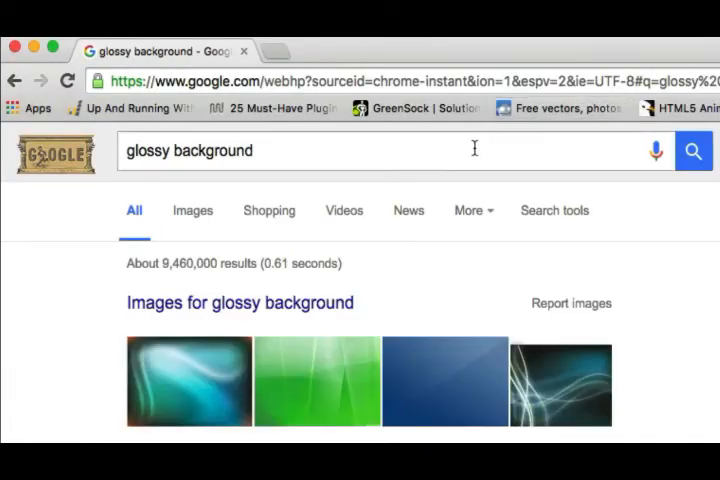
pyautogui.click(192, 210)
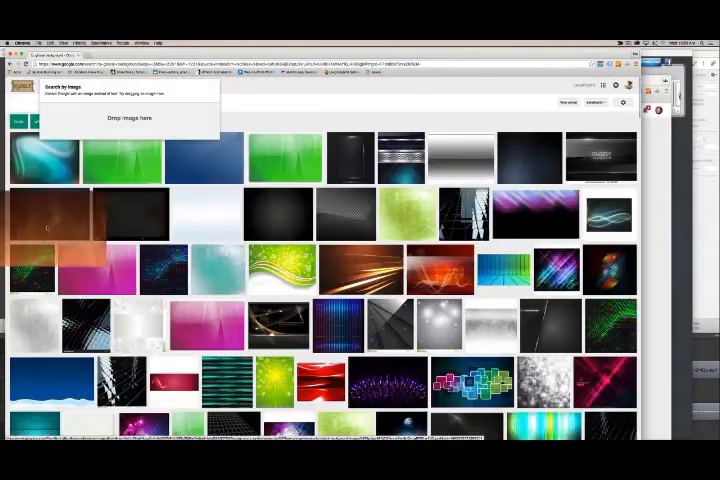
pyautogui.scroll(-3)
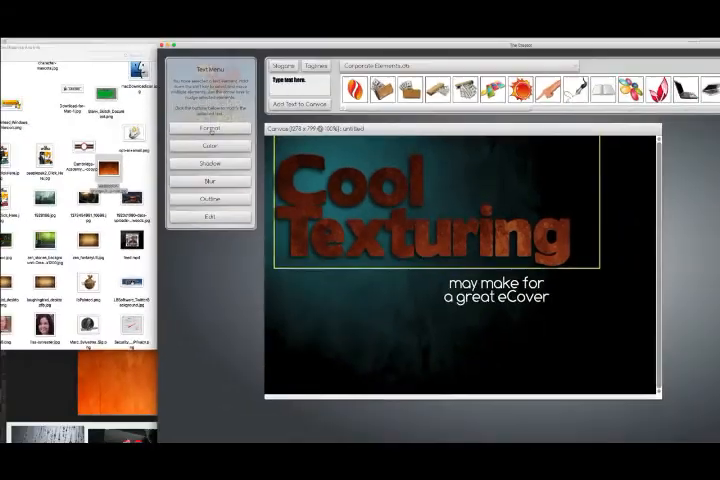
# Switch the Cool Texturing text colour to an image fill
pyautogui.click(210, 147)
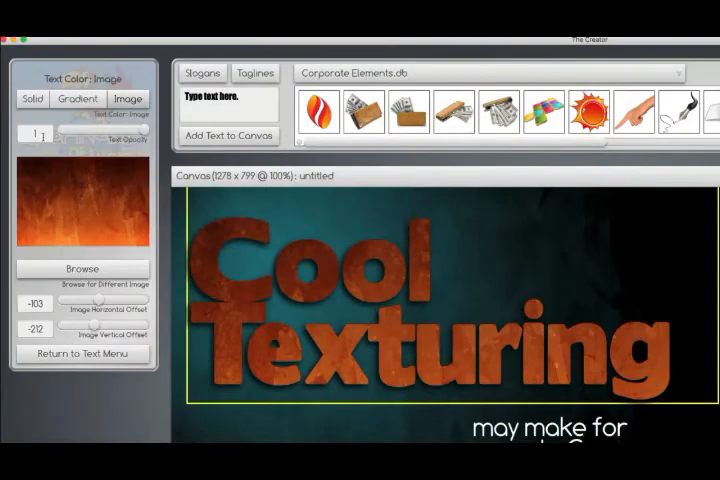
pyautogui.click(83, 353)
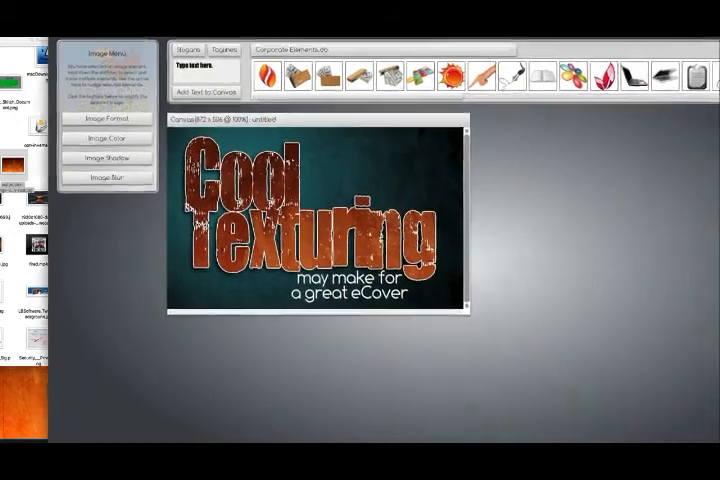
# Export the Cool Texturing header as a JPG from the File menu
pyautogui.click(42, 44)
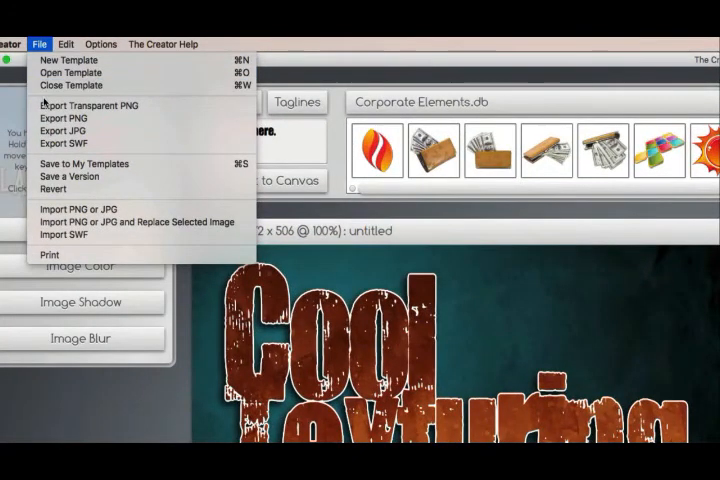
pyautogui.moveTo(62, 131)
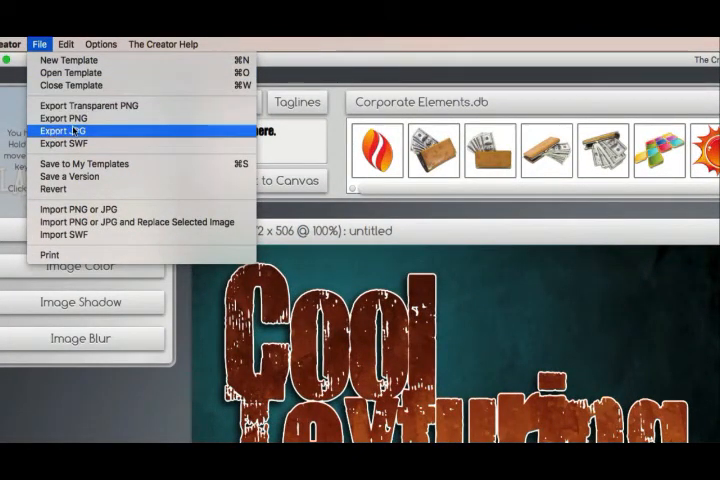
pyautogui.moveTo(458, 285)
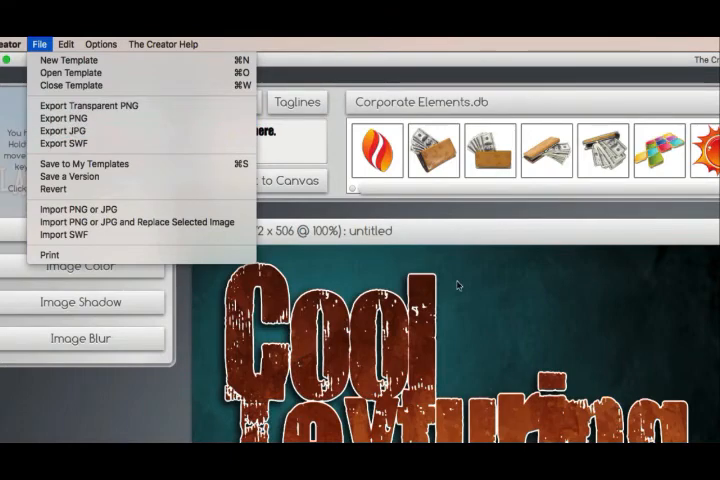
pyautogui.click(458, 285)
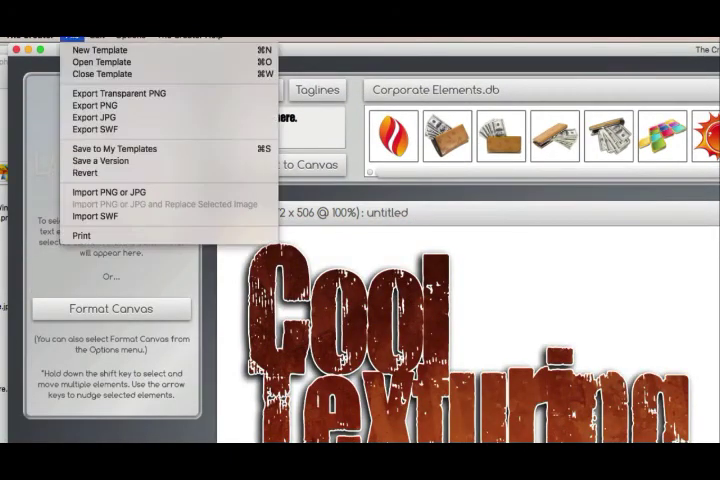
pyautogui.moveTo(118, 93)
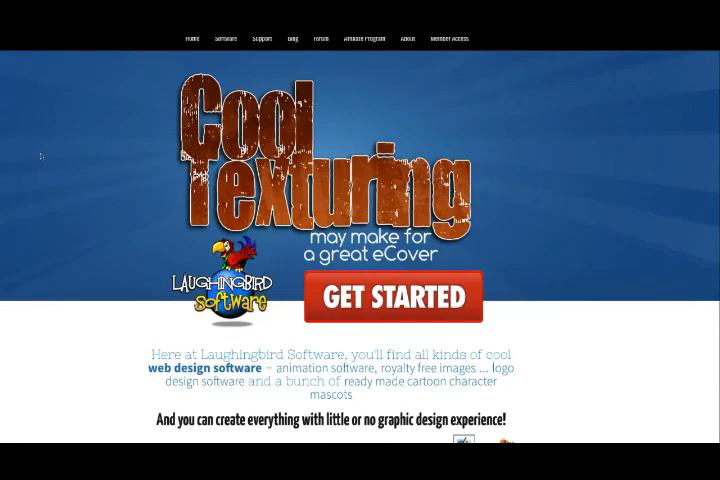
# Follow the Laughingbird header banner through to the MAGIC cartoon template demo
pyautogui.click(394, 297)
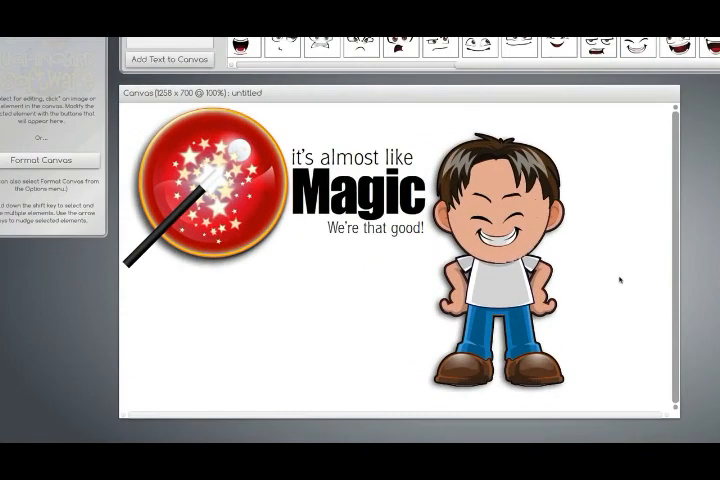
pyautogui.click(45, 160)
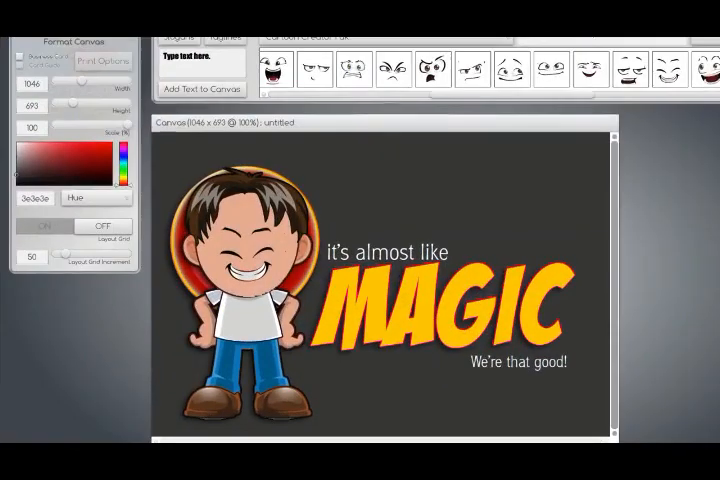